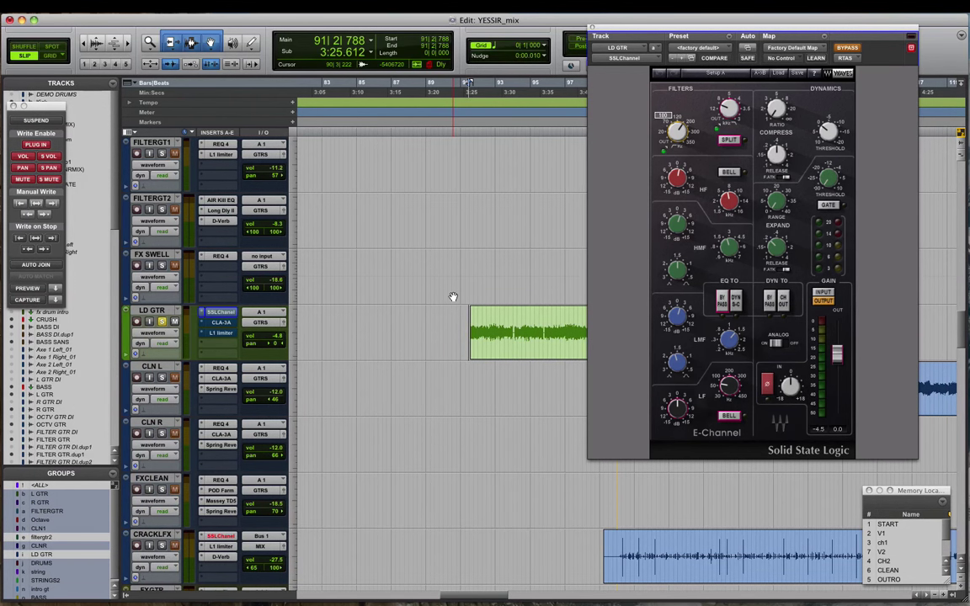
- Show the lead guitar's CLA-3A compressor, then switch to its L1 limiter insert
click(852, 44)
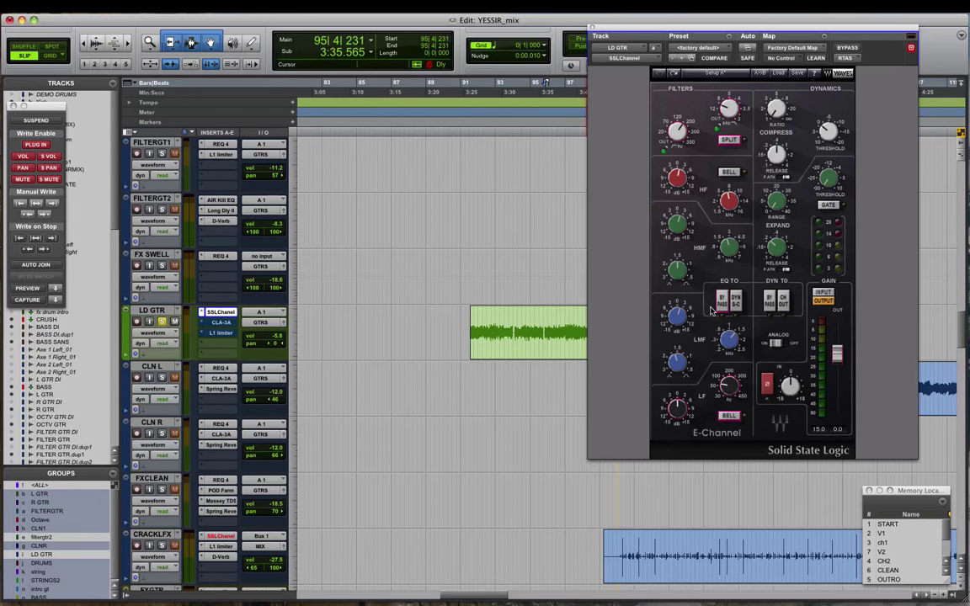
mouse_move(739, 293)
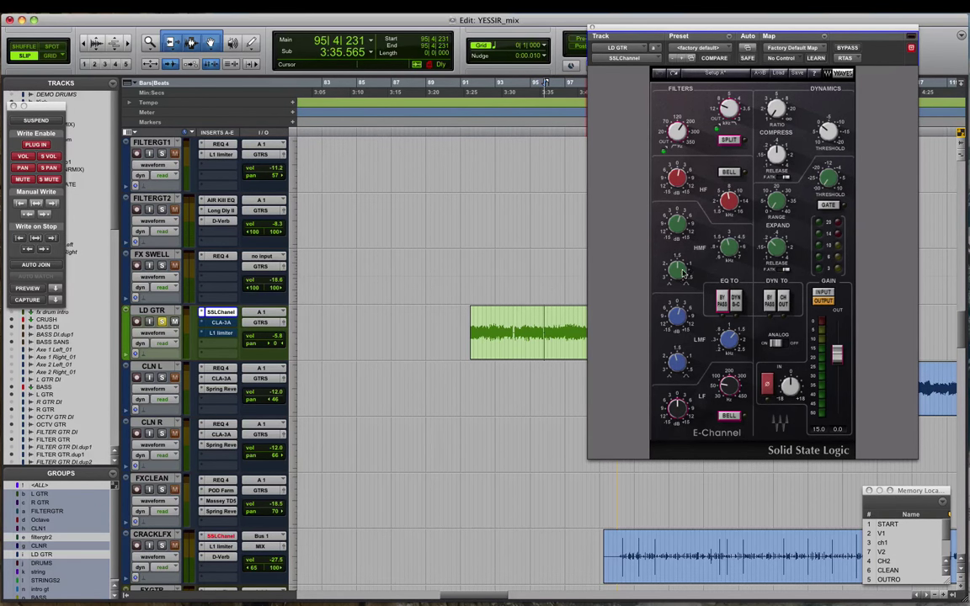
mouse_move(756, 289)
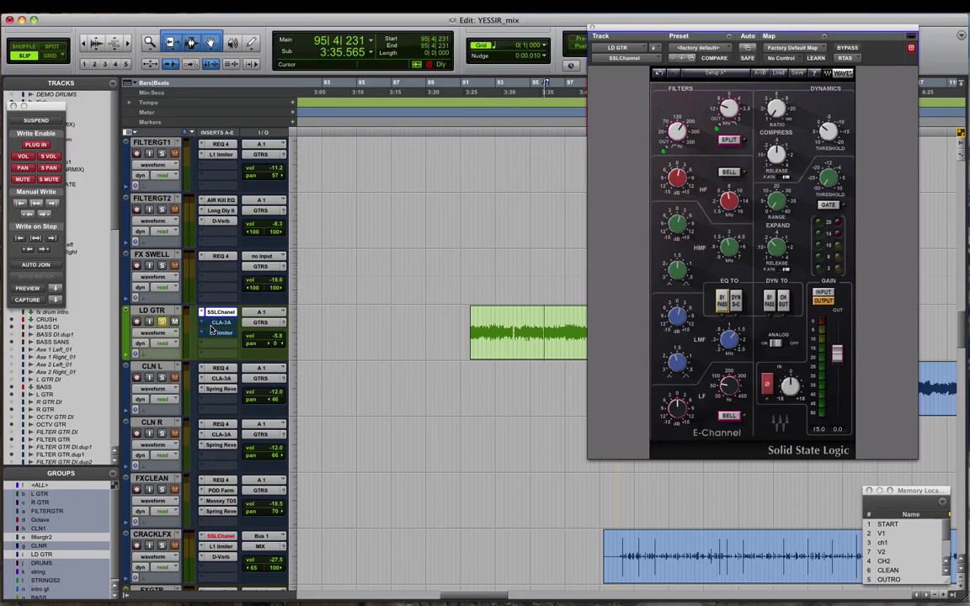
click(220, 321)
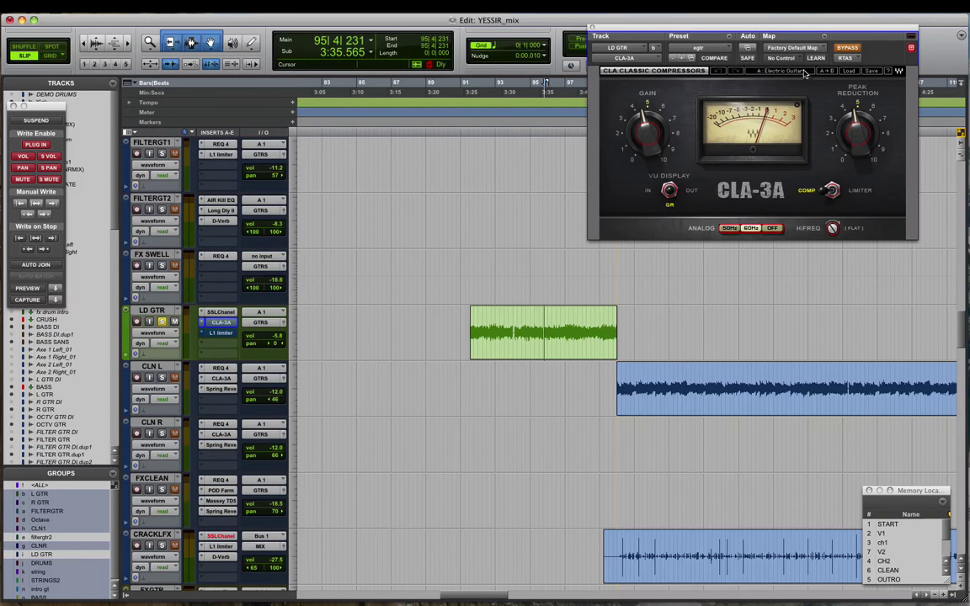
mouse_move(559, 177)
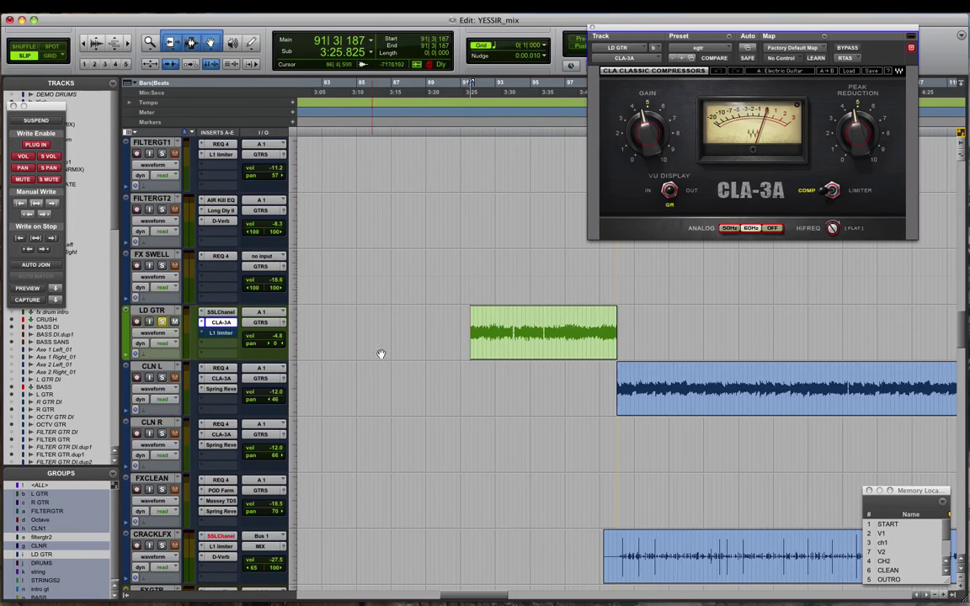
click(219, 333)
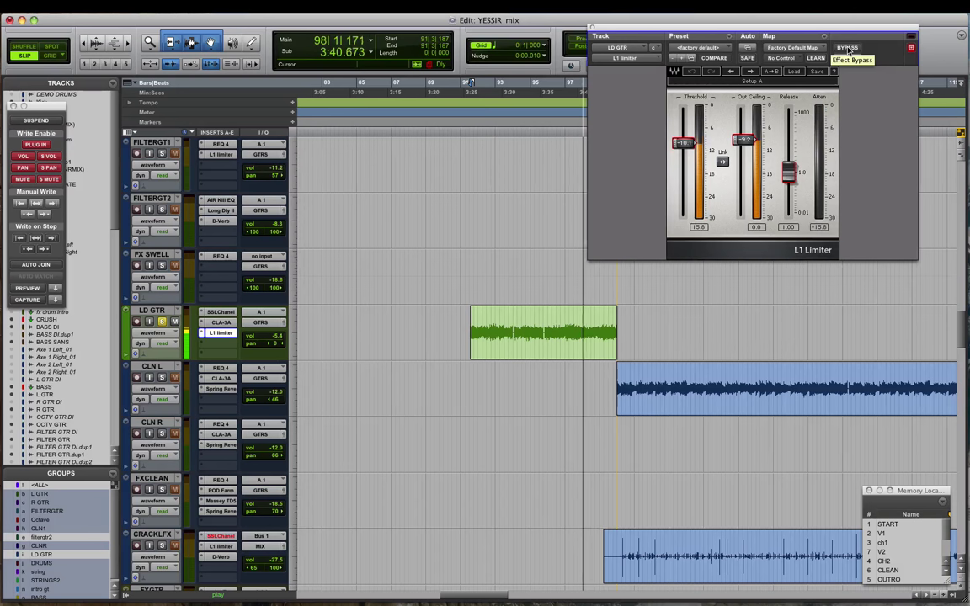
- Toggle playback from the transport to audition the L1 limiter on the guitar
click(852, 47)
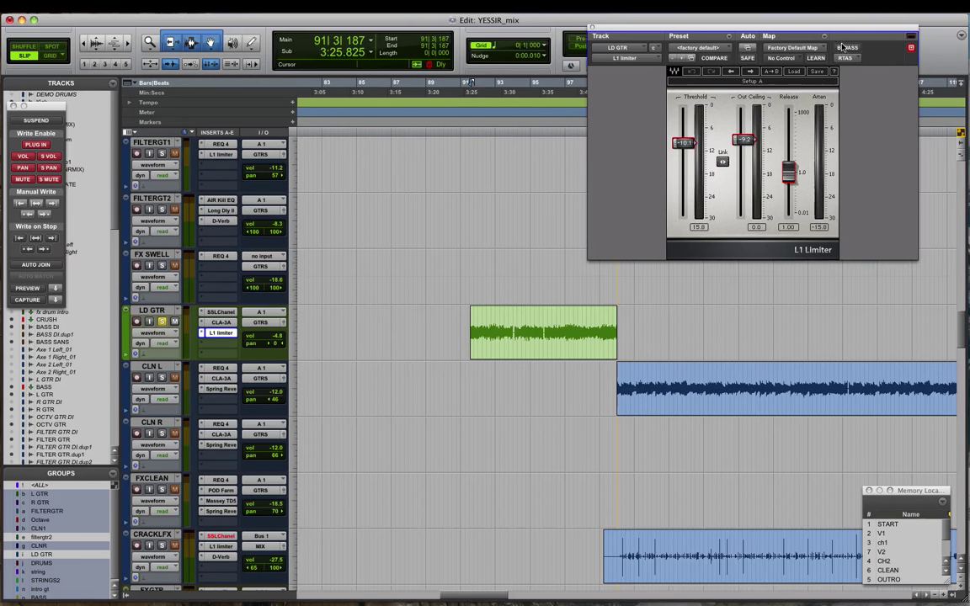
click(849, 47)
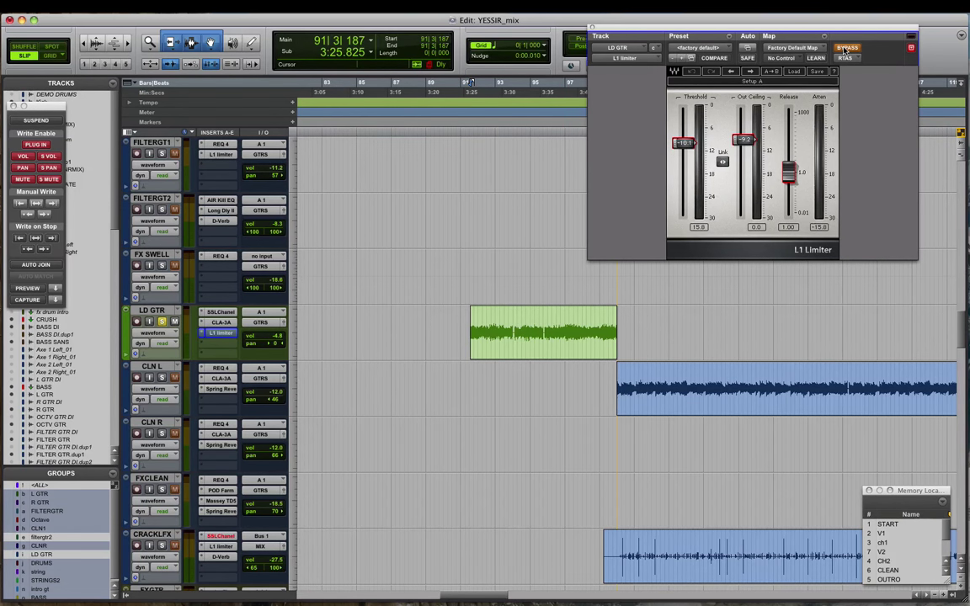